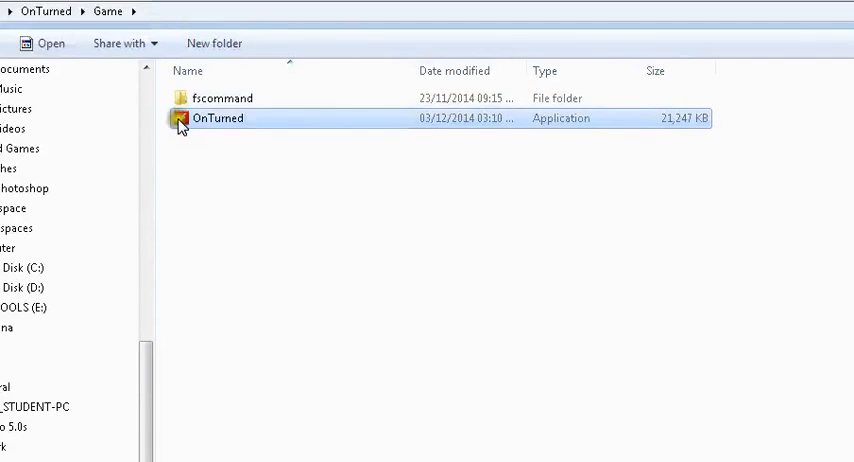
Step: Launch OnTurned.exe, start the game, and dismiss the re-registration warning notice
double_click(218, 118)
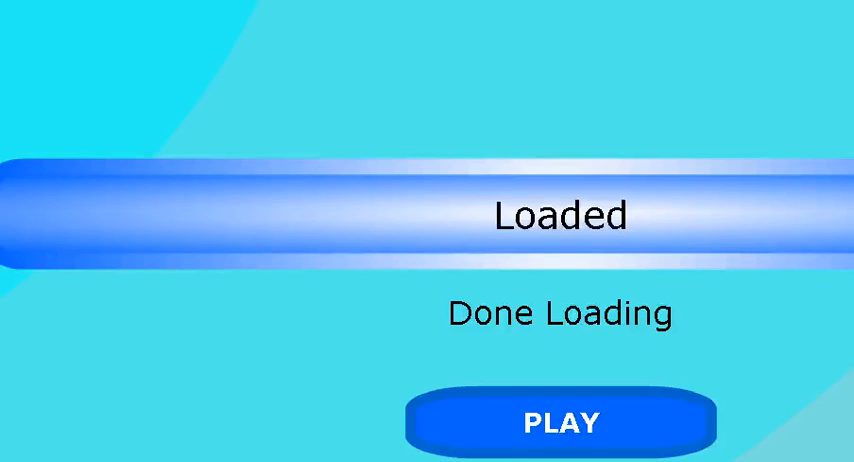
click(560, 419)
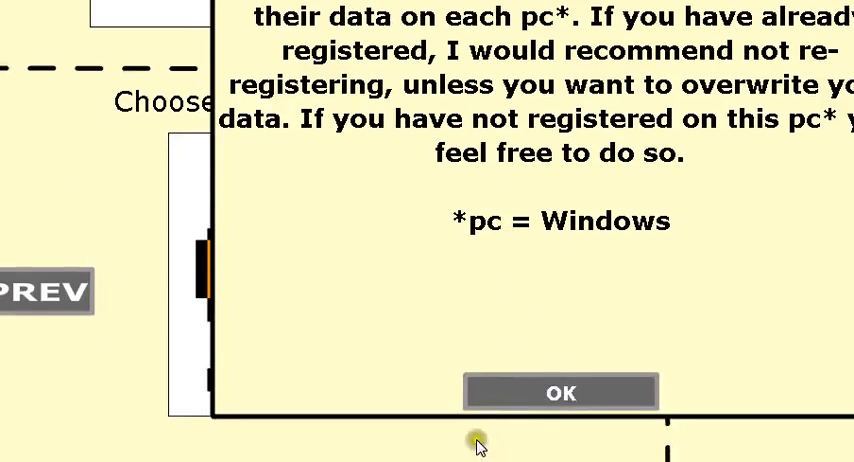
click(561, 391)
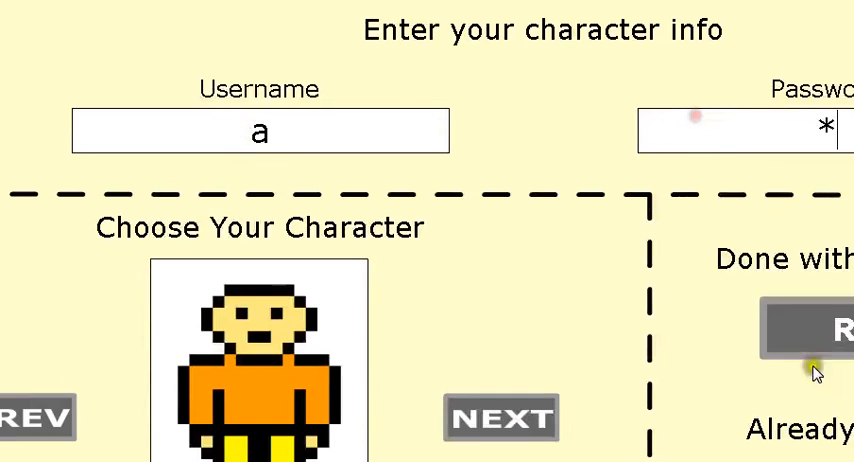
Step: Register the new account qwerty and acknowledge the registration success notice
text(d)
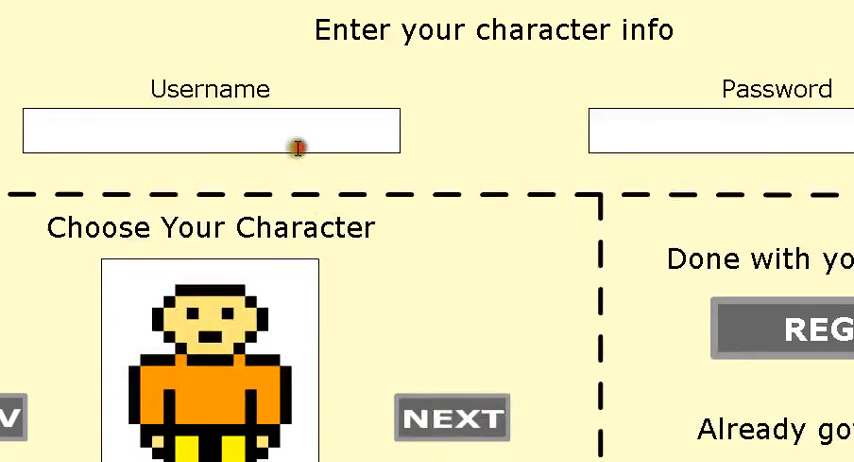
text(qwerty)
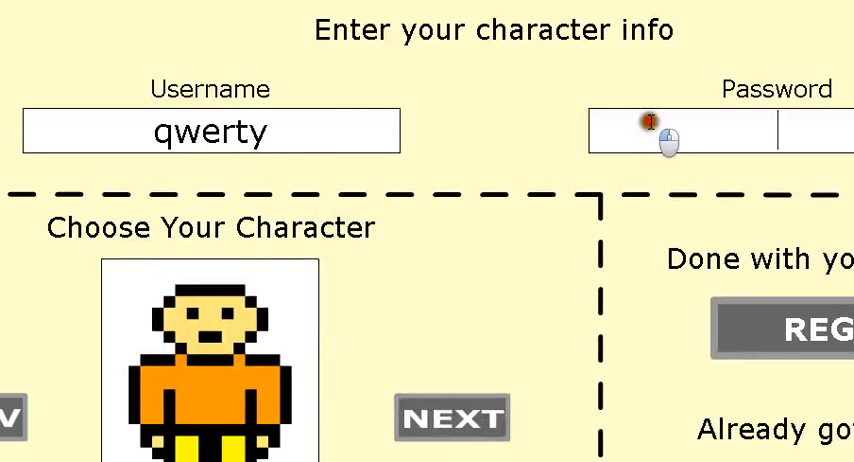
click(796, 330)
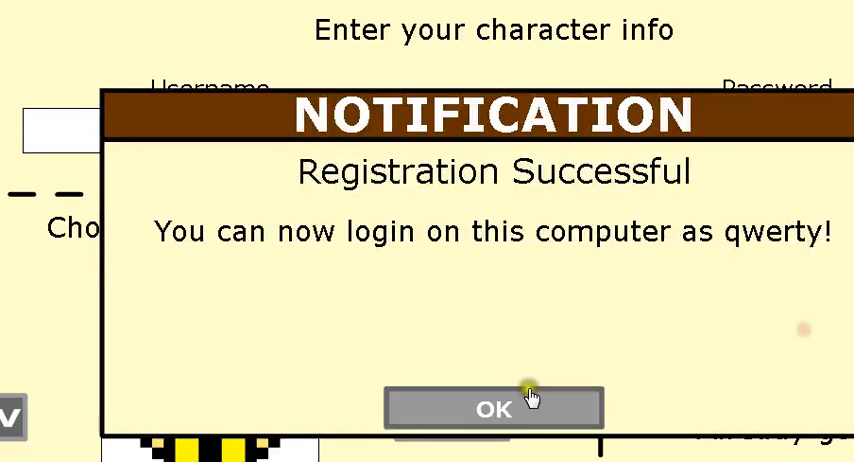
click(491, 408)
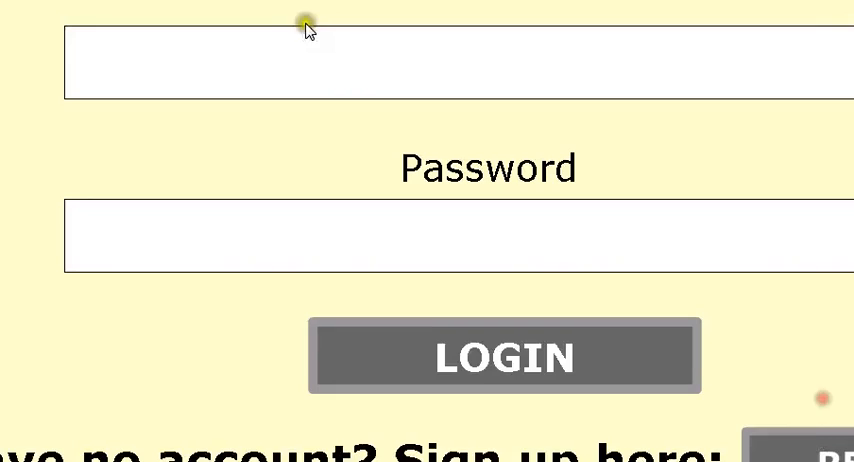
Step: Enter 'qwert' and dismiss the about-game, re-registration and failed registration notices
text(qwert)
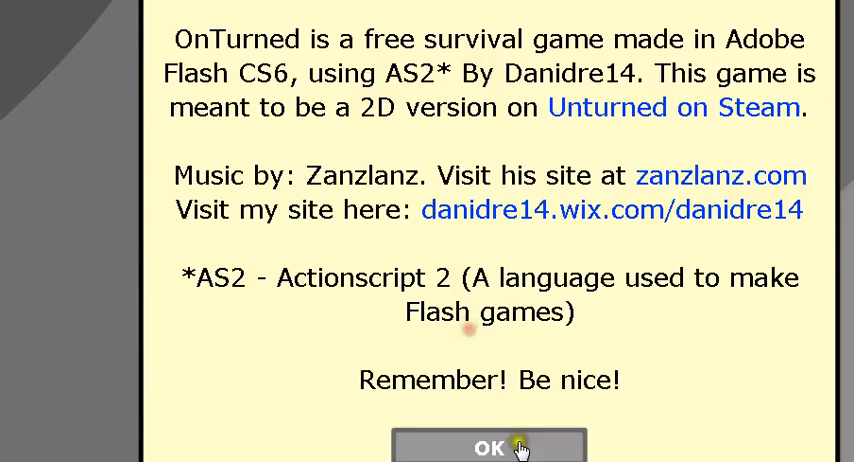
click(490, 446)
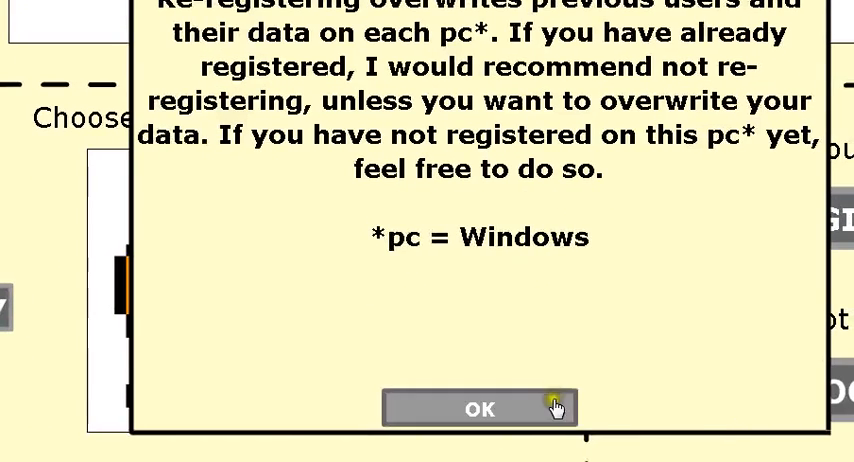
click(478, 407)
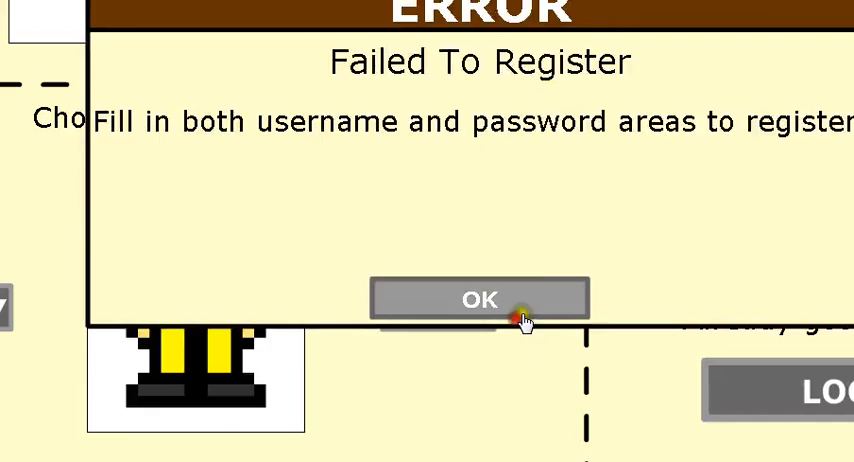
click(478, 299)
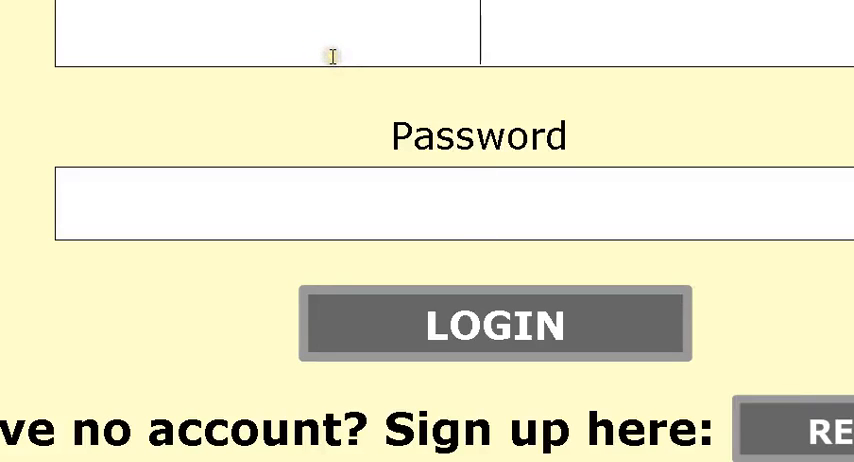
Step: Attempt login again, dismissing the incorrect password and re-registration notices
text(SW)
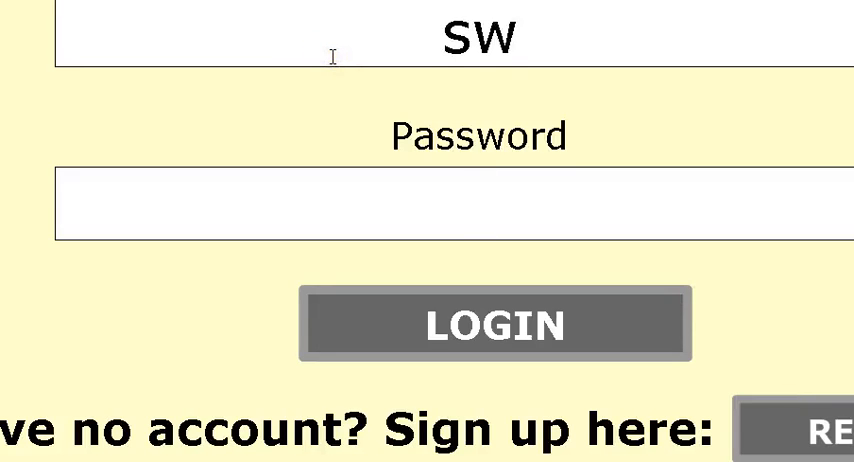
click(491, 326)
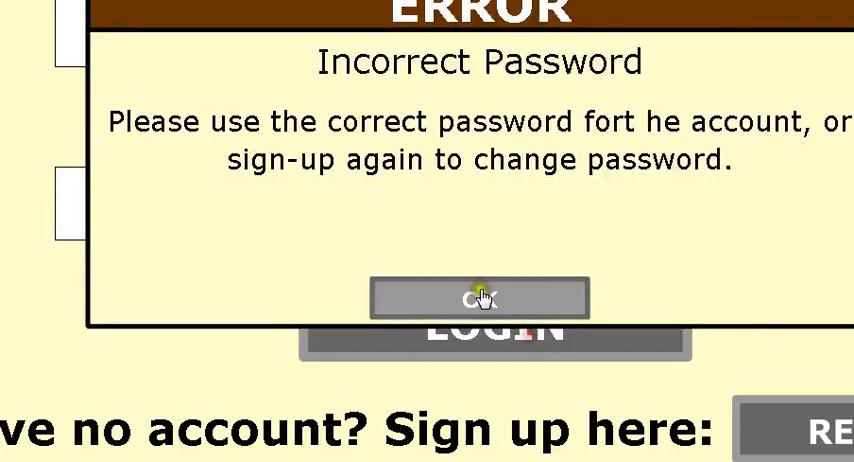
click(480, 297)
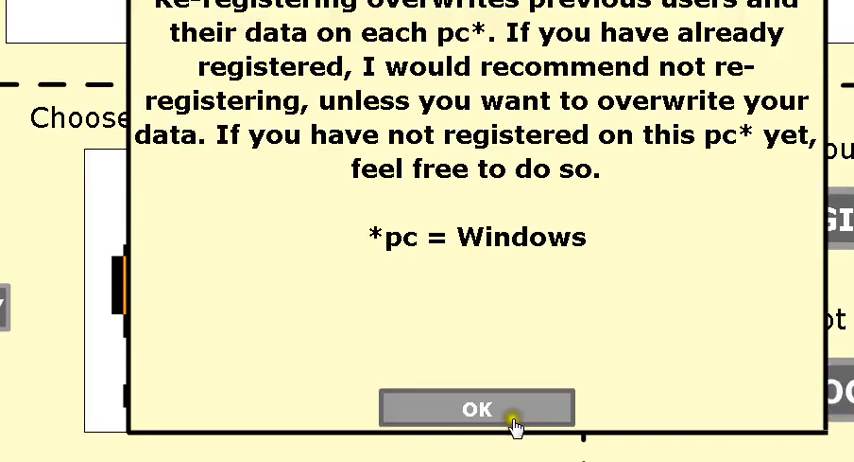
click(468, 408)
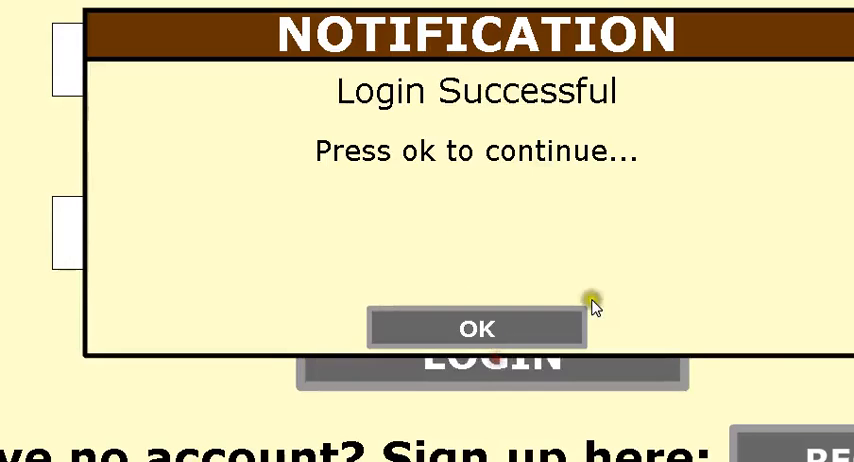
Step: Pass the login success notice, switch movement to arrow keys, and close command help
click(476, 328)
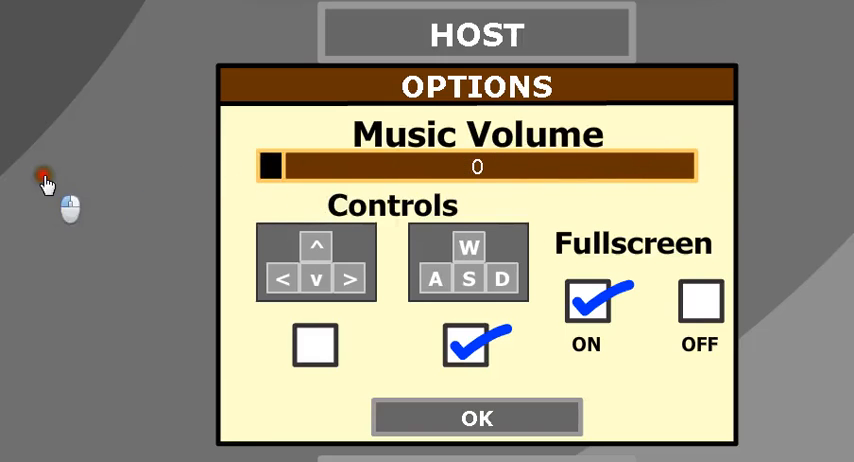
mouse_move(338, 362)
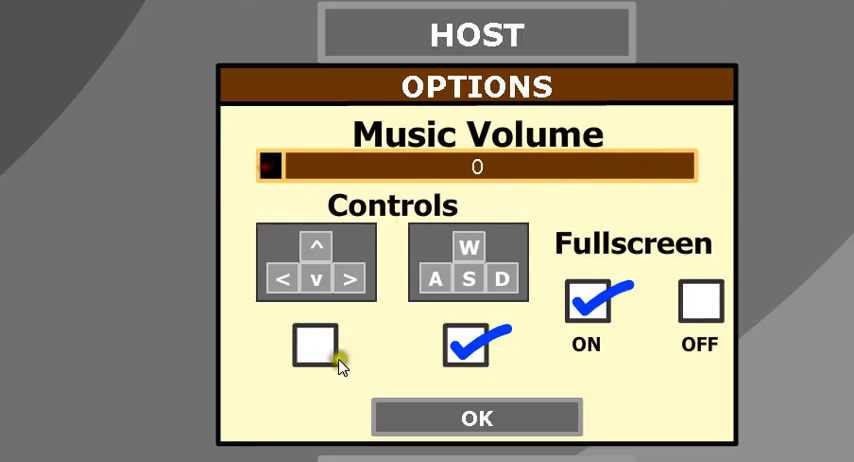
click(315, 345)
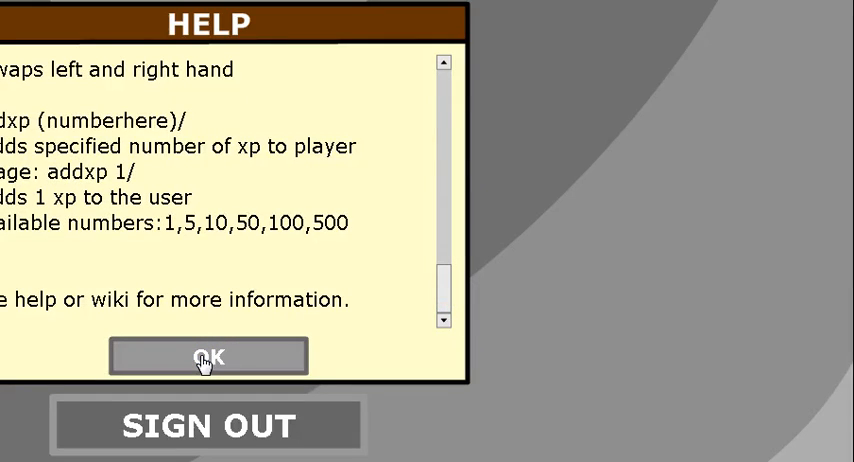
click(205, 356)
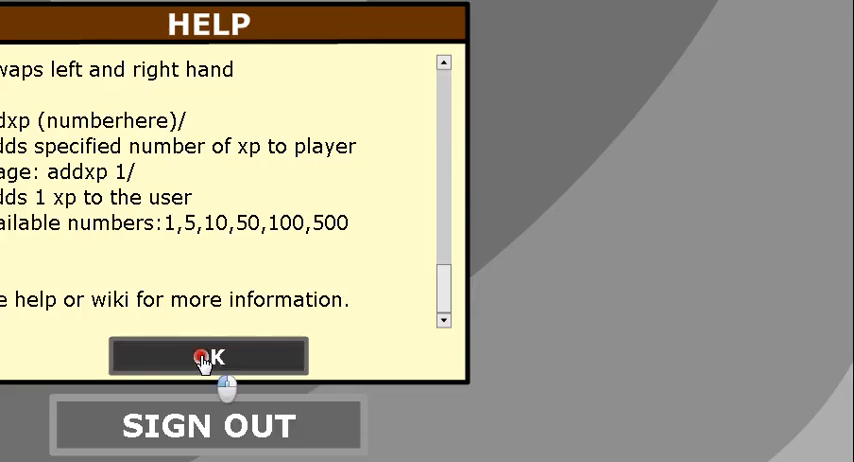
click(208, 356)
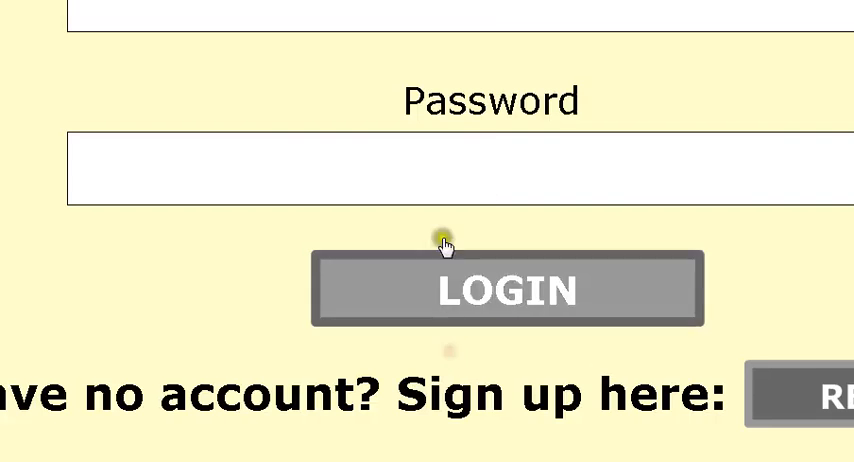
click(502, 290)
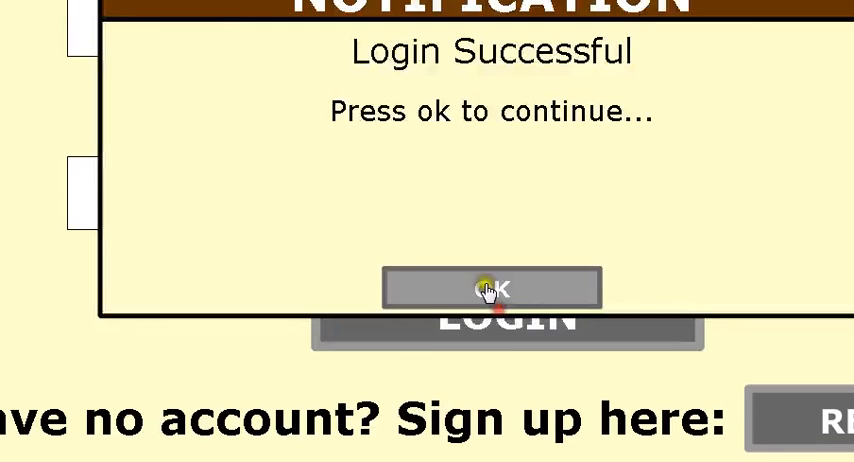
click(490, 289)
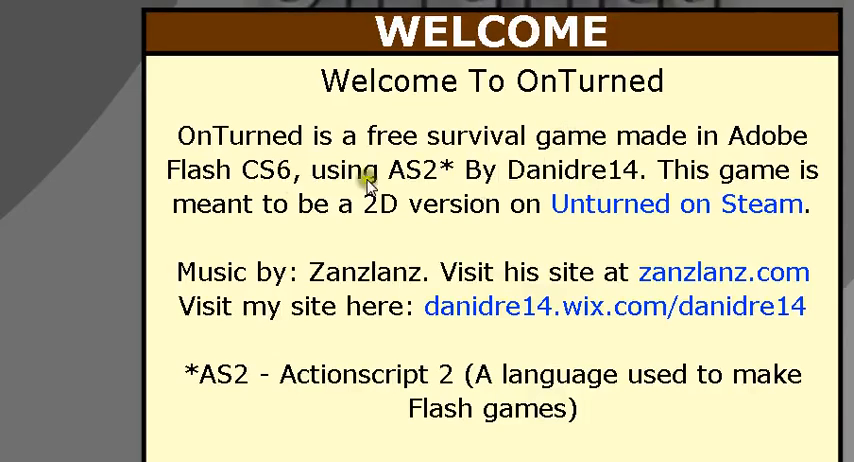
mouse_move(570, 213)
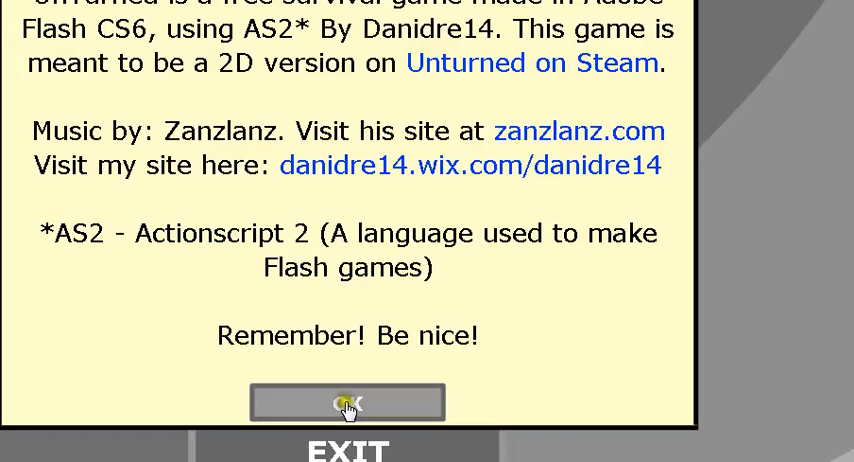
click(346, 401)
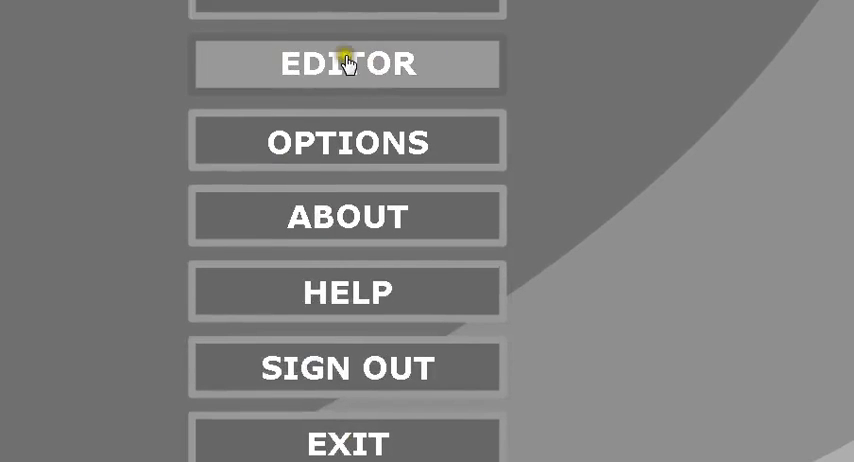
Step: Open the map editor on the town map from the main menu
click(348, 64)
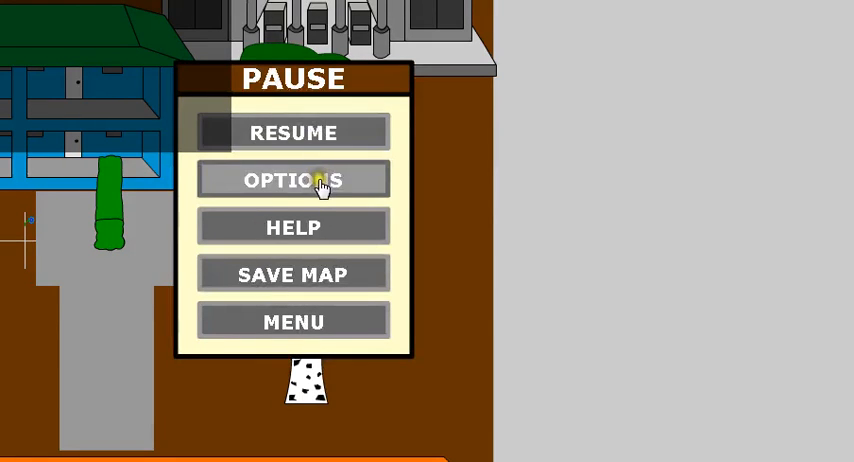
Step: Open the editor's game options and close them without changes
click(293, 179)
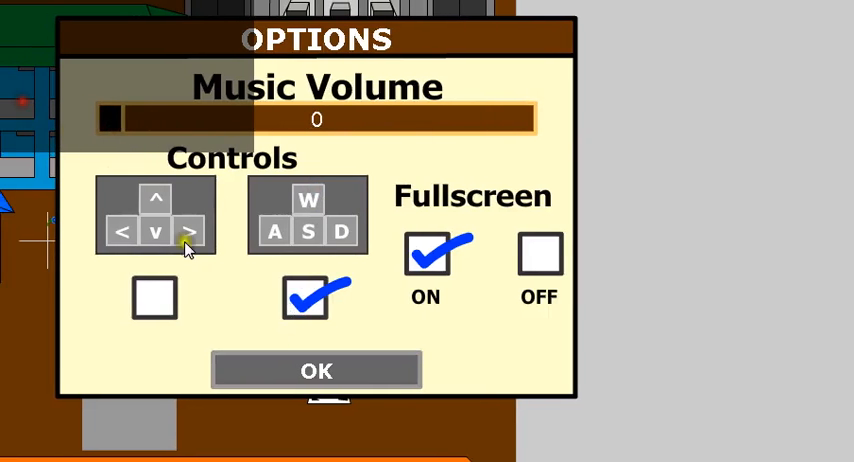
click(316, 370)
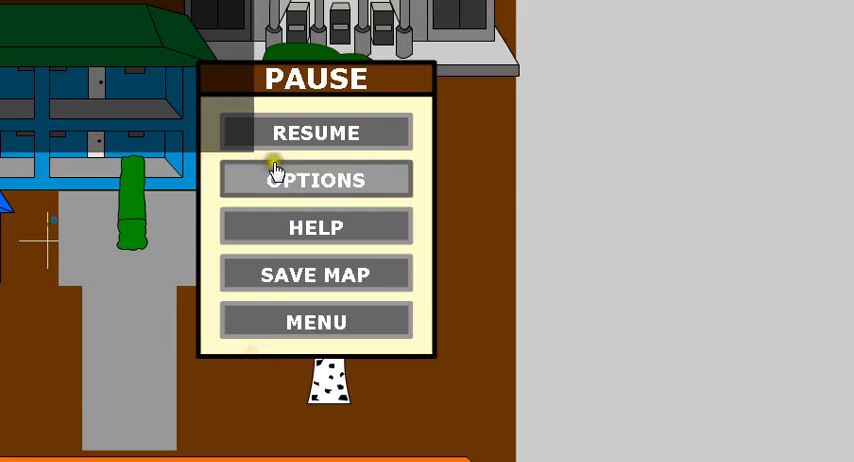
mouse_move(310, 227)
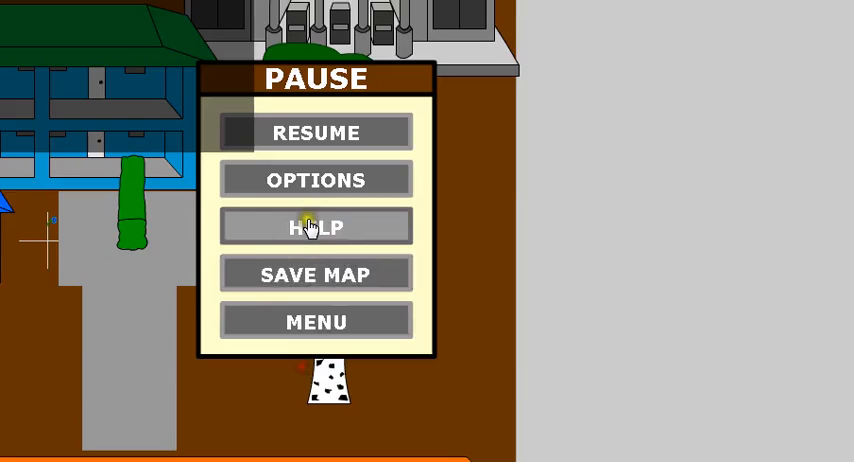
mouse_move(303, 262)
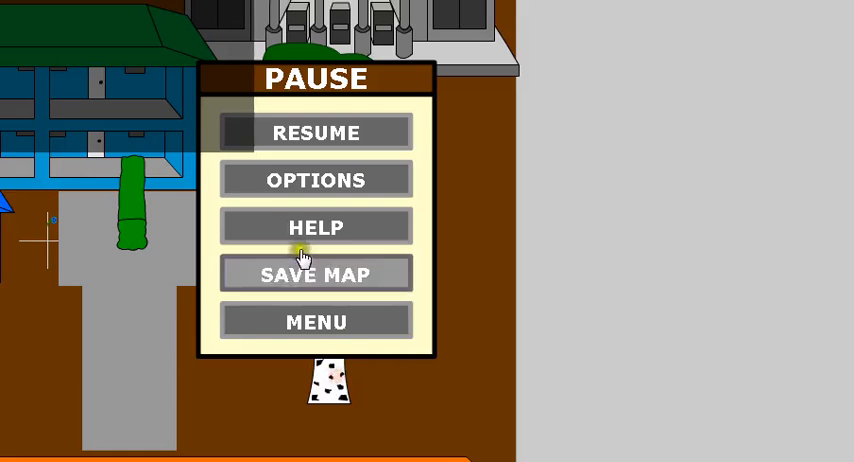
mouse_move(277, 337)
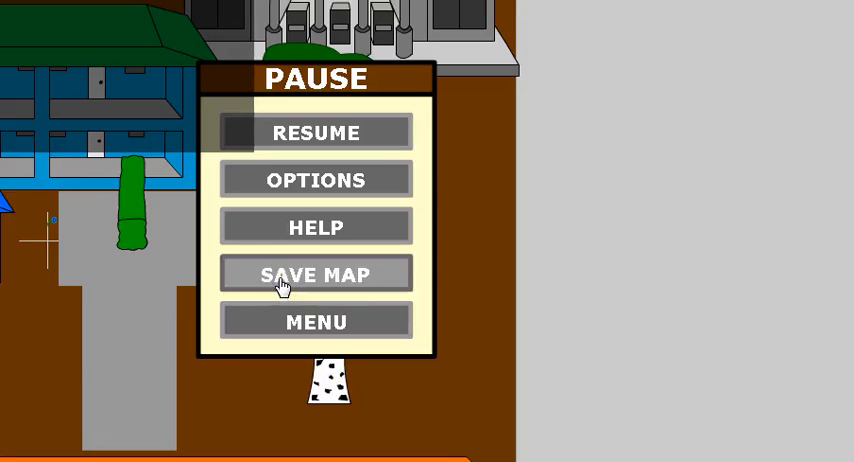
mouse_move(270, 366)
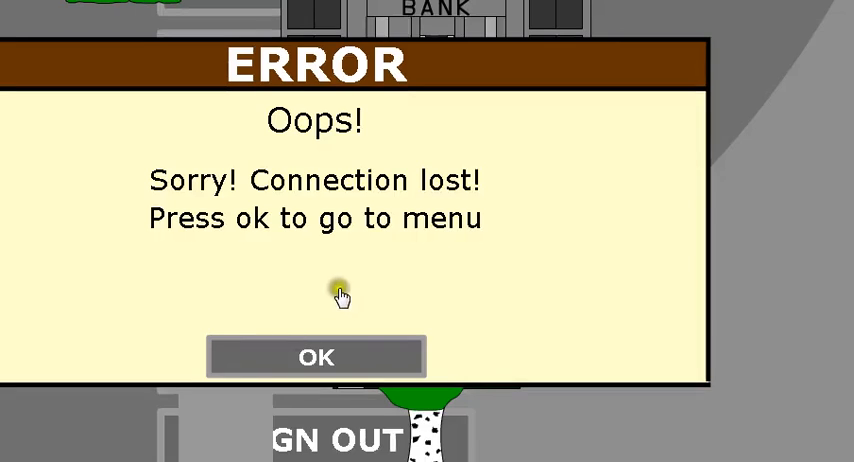
Step: Dismiss the connection-lost error notice on both occasions
click(316, 357)
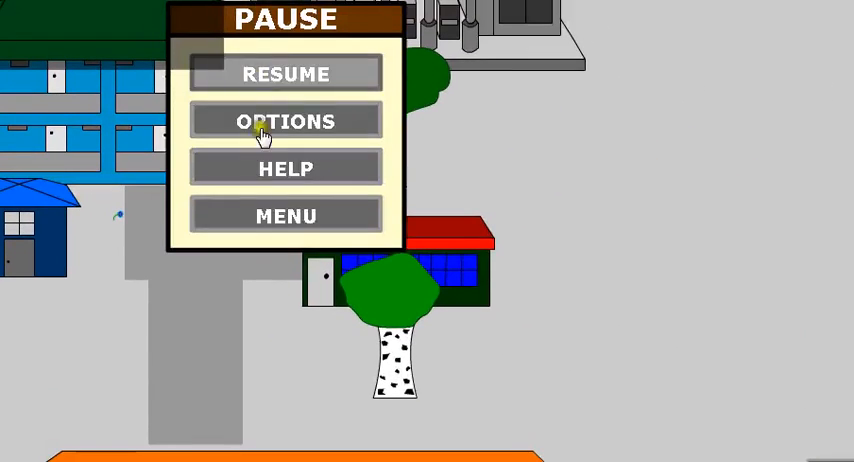
mouse_move(308, 227)
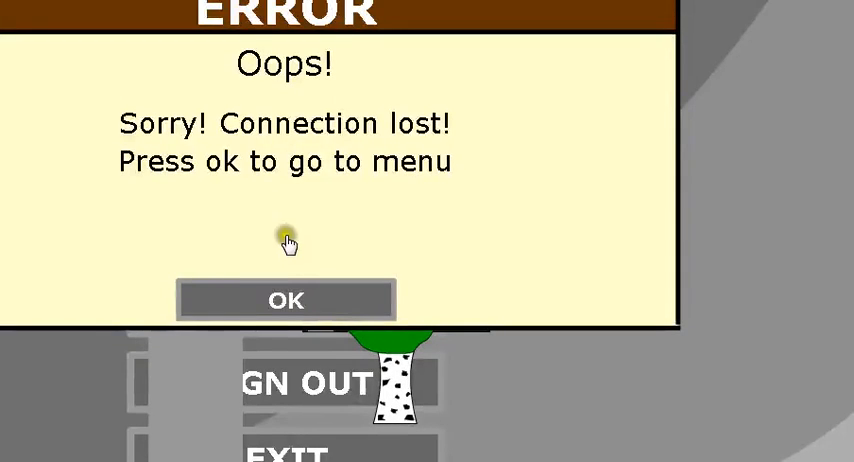
click(285, 300)
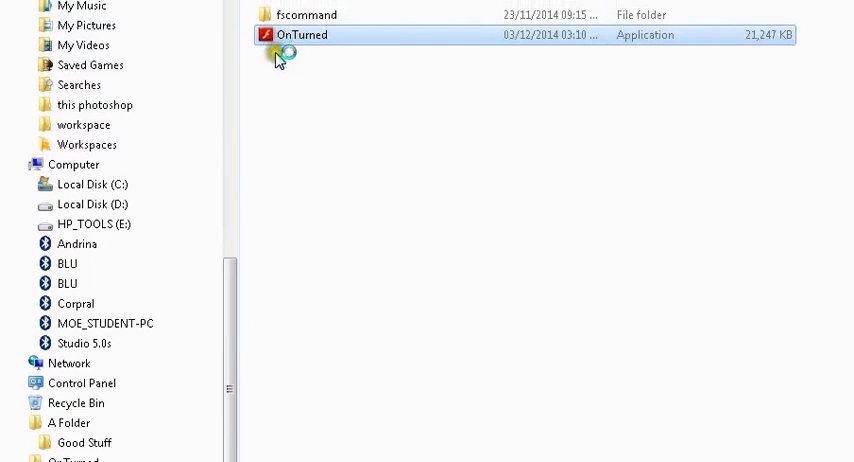
Step: Relaunch OnTurned.exe, start playing, and close the options panel
double_click(300, 35)
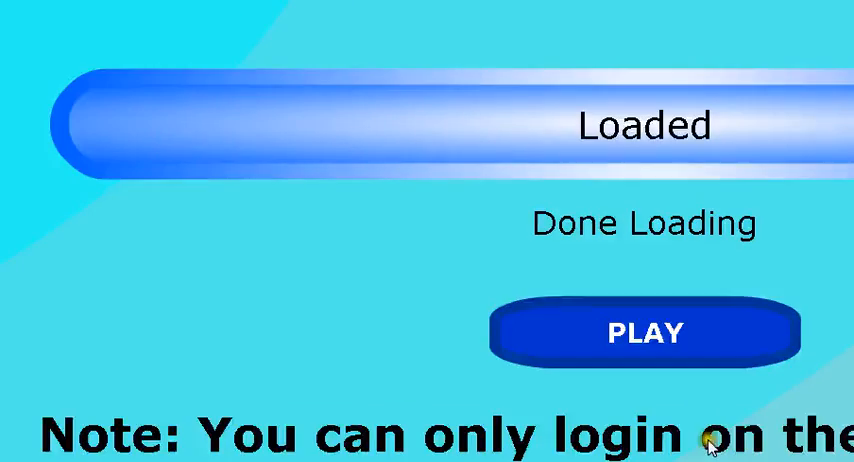
click(646, 332)
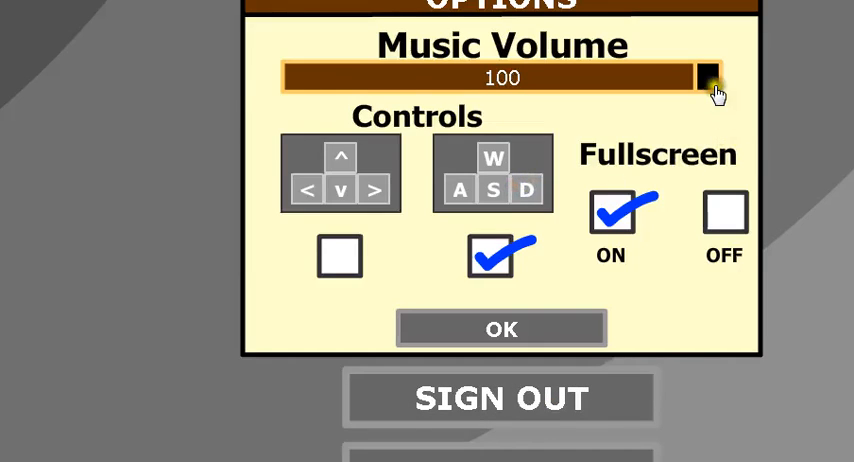
click(501, 328)
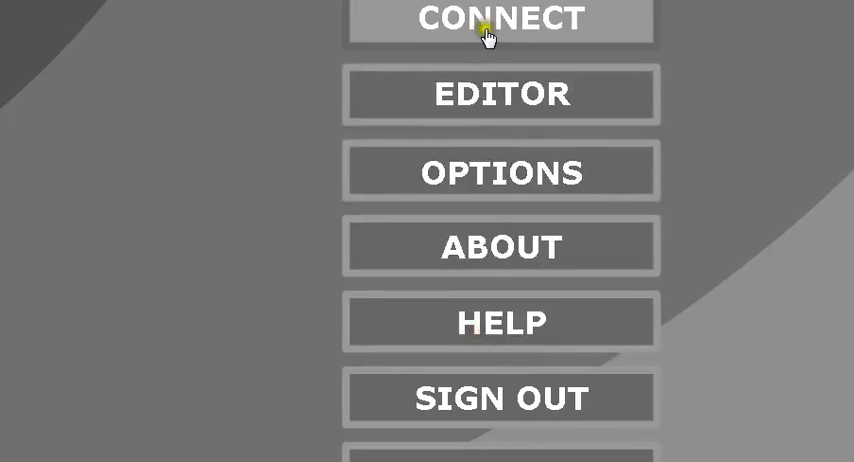
Step: Try connecting to the localhost server and dismiss the connection-lost notice
click(500, 20)
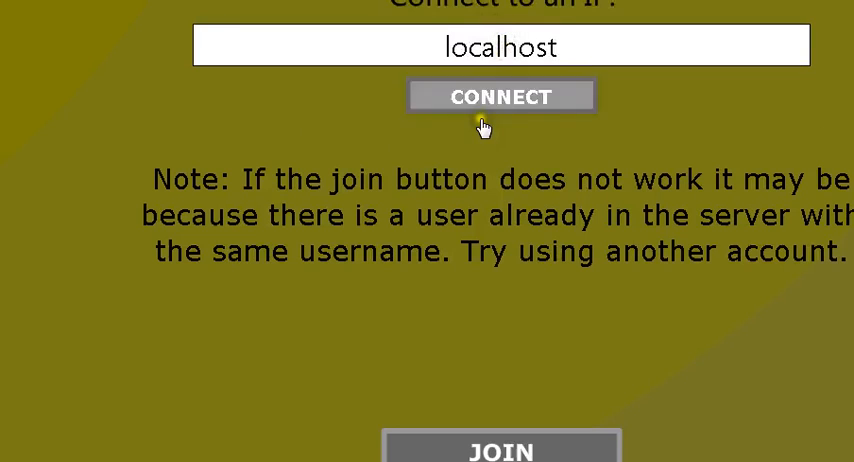
click(501, 96)
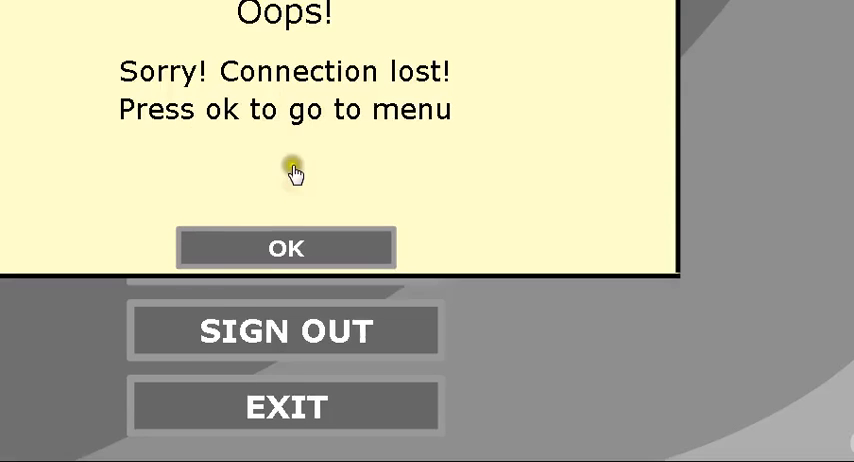
click(286, 247)
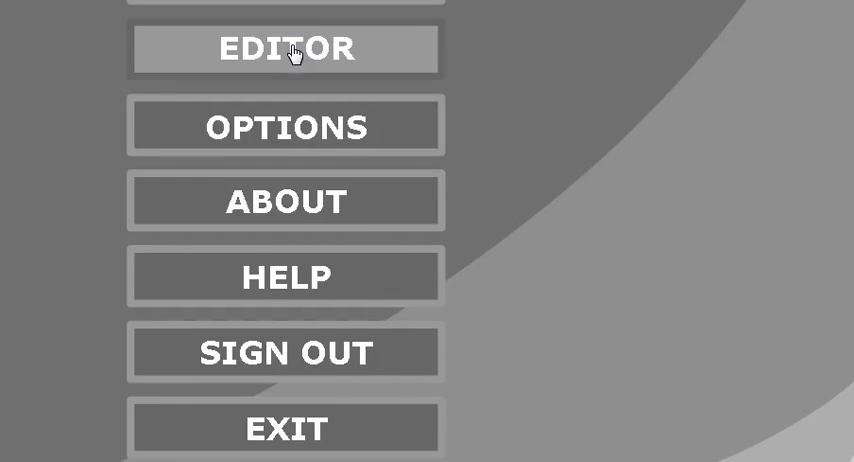
Step: Open the map editor's new map form, then bring the screen recorder forward
click(286, 49)
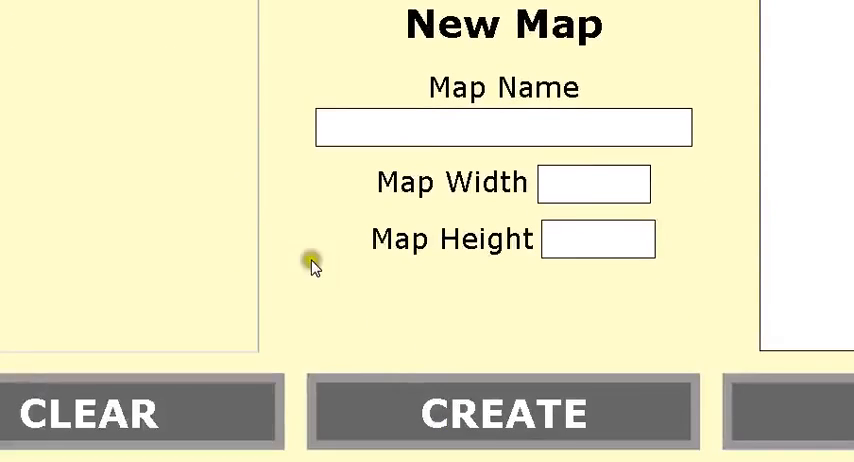
click(495, 447)
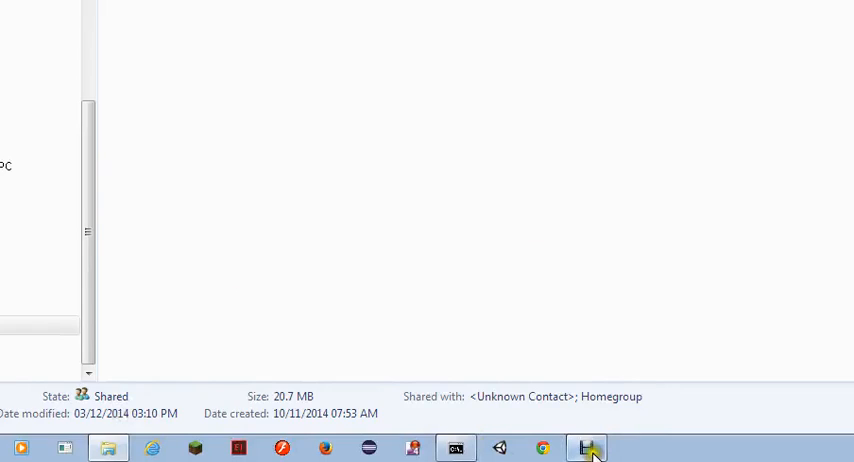
click(588, 447)
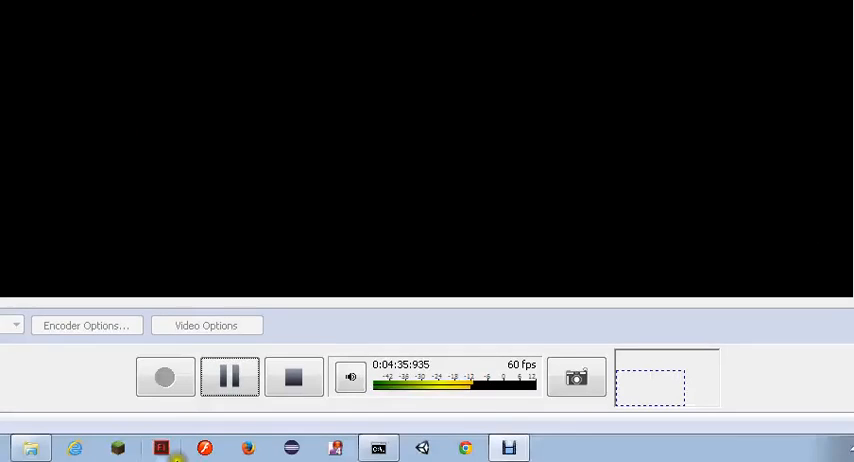